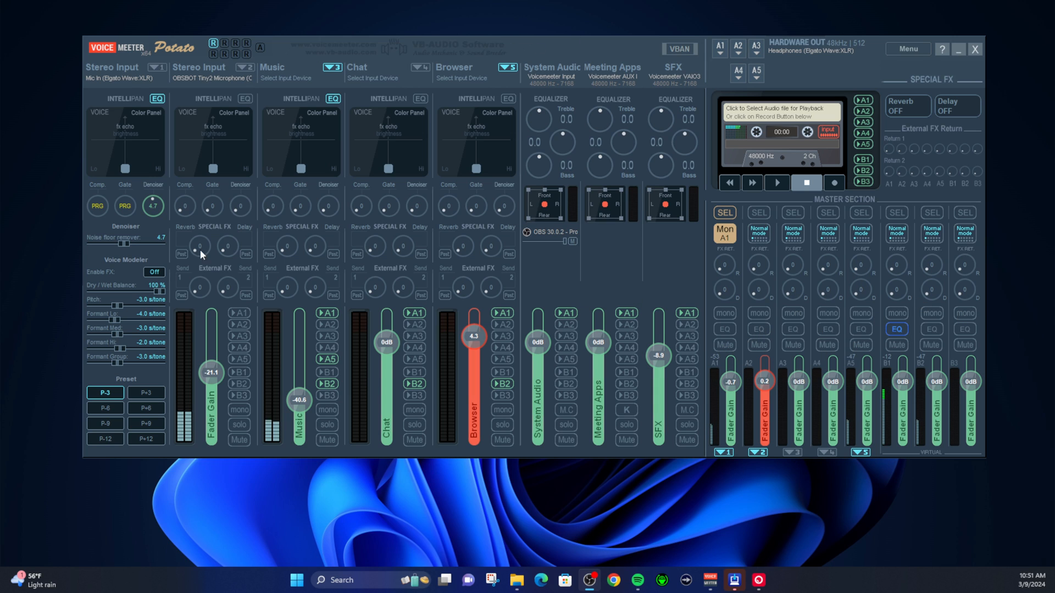
pyautogui.moveTo(156, 99)
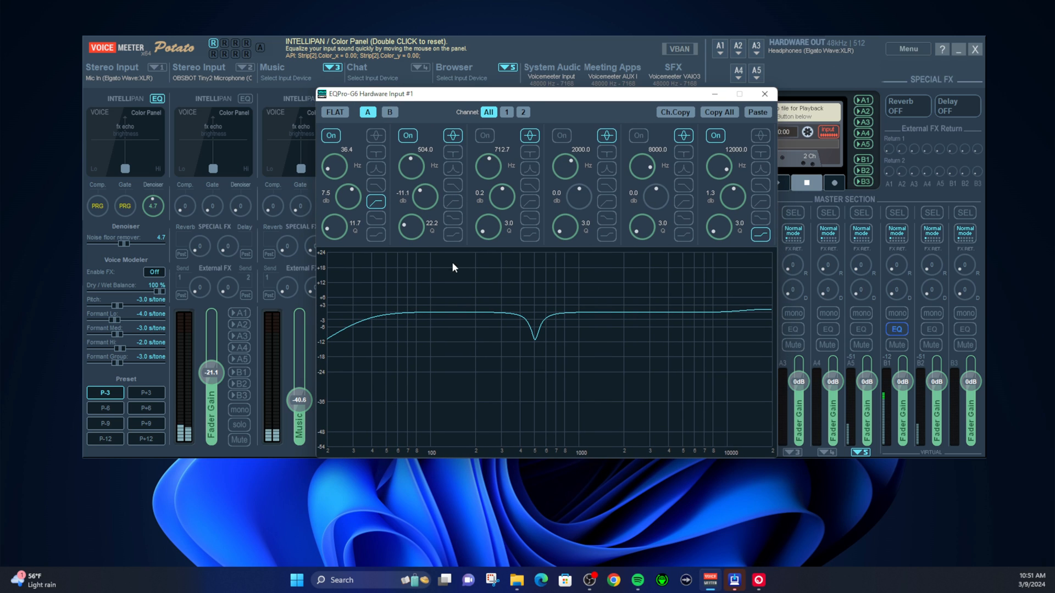
pyautogui.moveTo(552, 336)
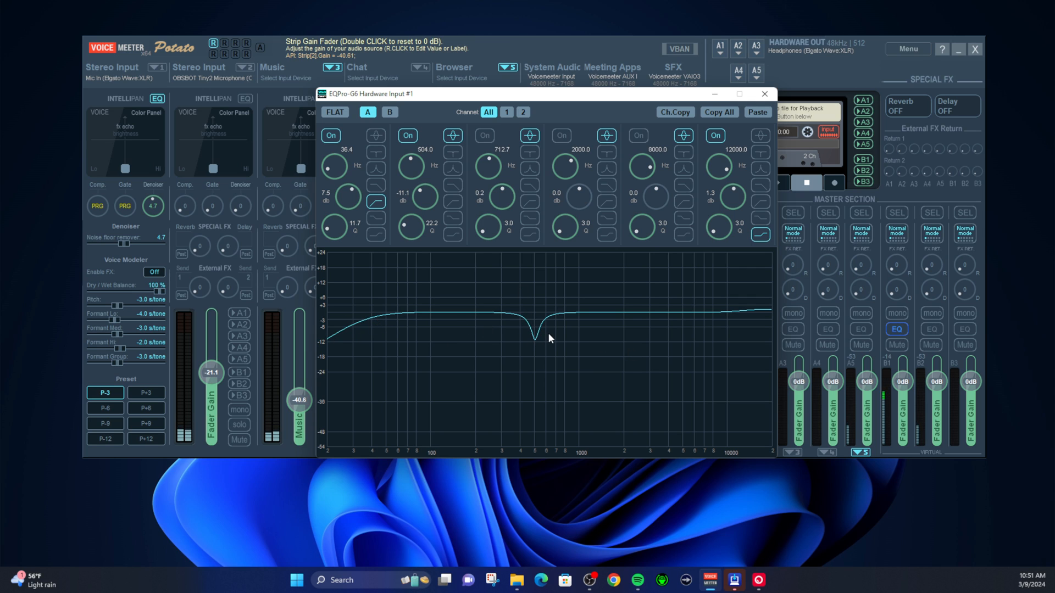
pyautogui.moveTo(696, 349)
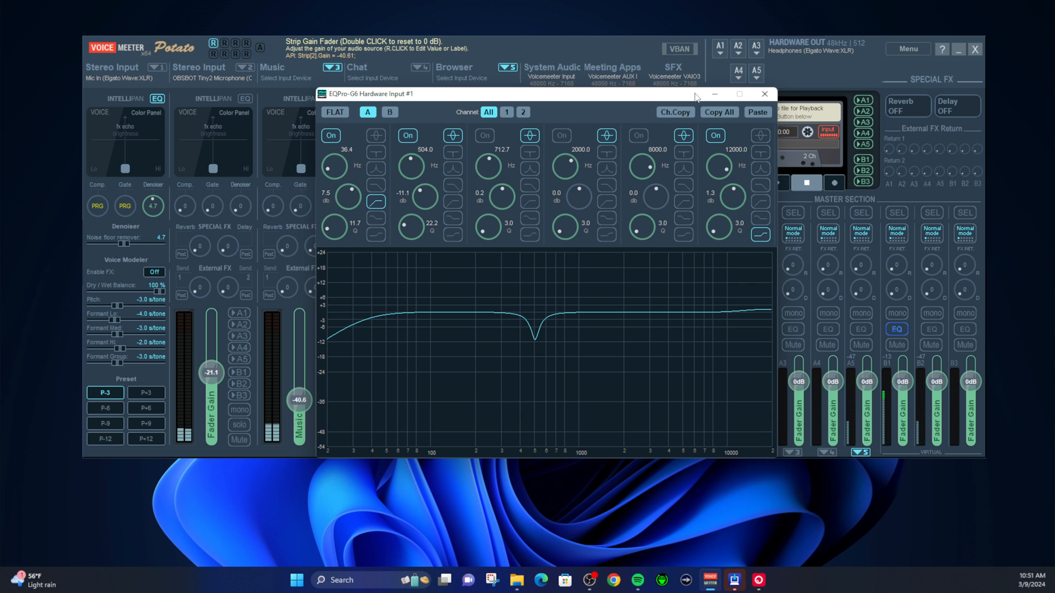
# Close the EQPro-G6 window for Stereo Input 1 to show the full mixer.
pyautogui.click(764, 94)
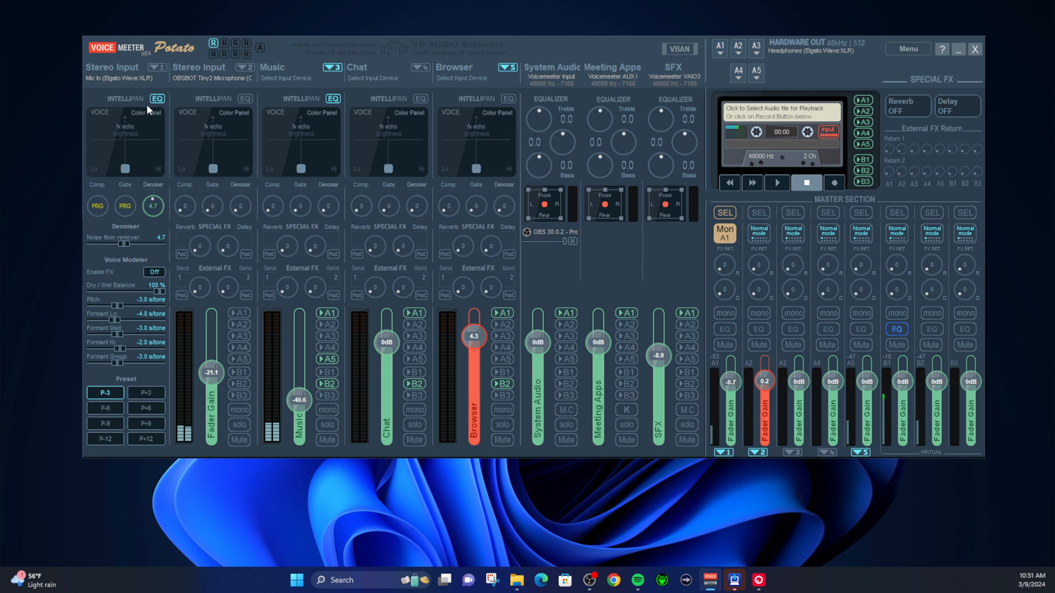
pyautogui.moveTo(355, 140)
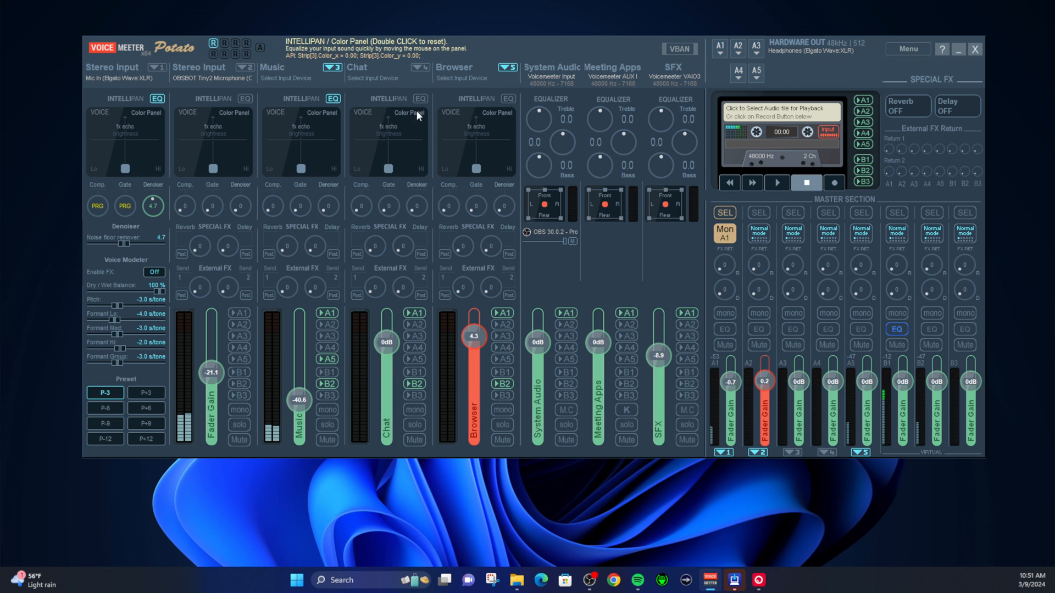
pyautogui.moveTo(400, 91)
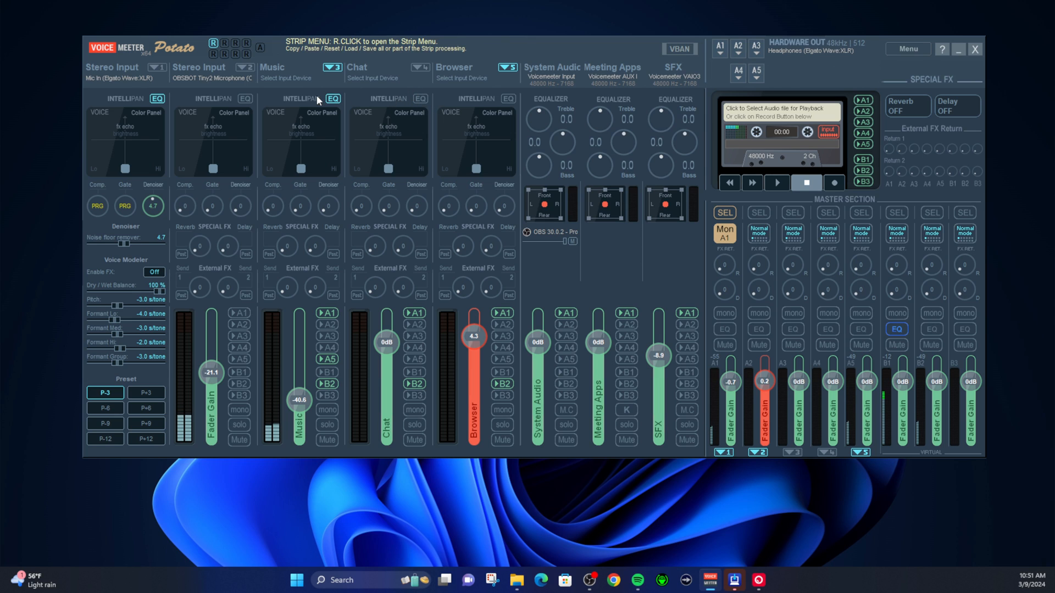
pyautogui.moveTo(837, 382)
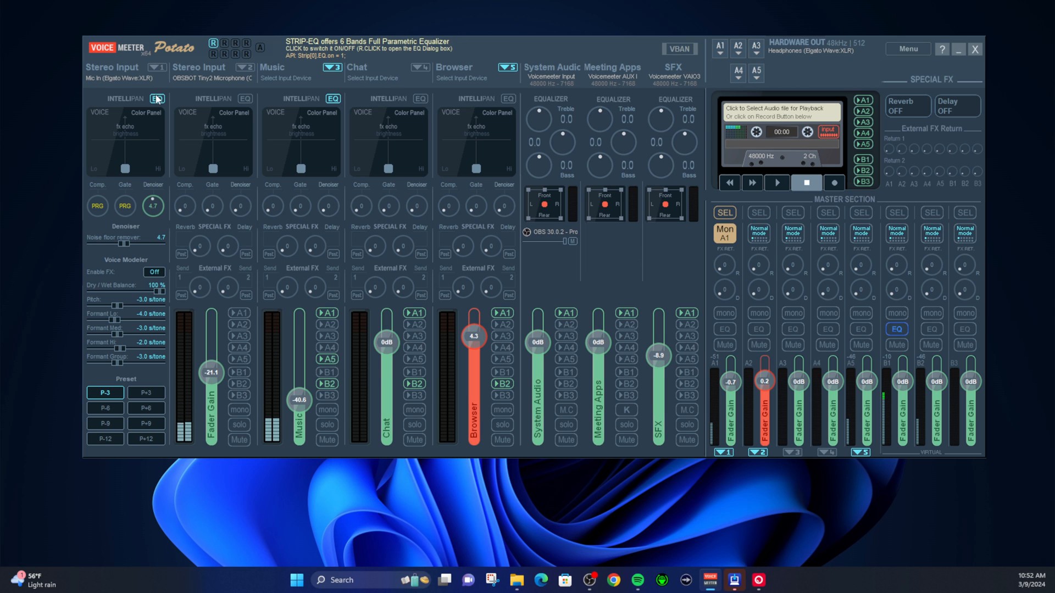
# Reopen Stereo Input 1's EQPro-G6 equalizer and drag it over the mixer.
pyautogui.click(157, 99)
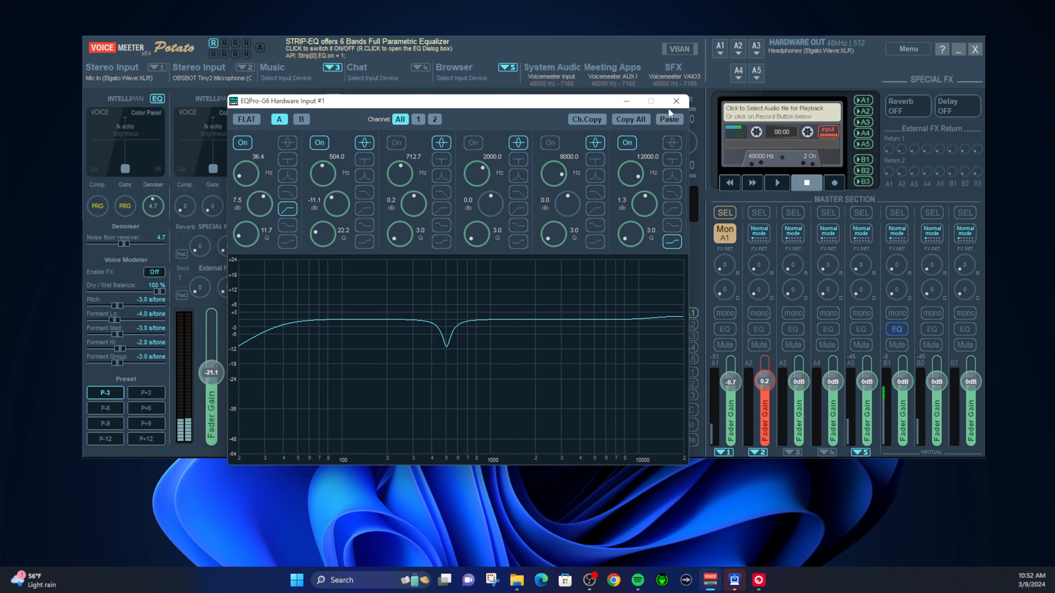
pyautogui.moveTo(554, 111)
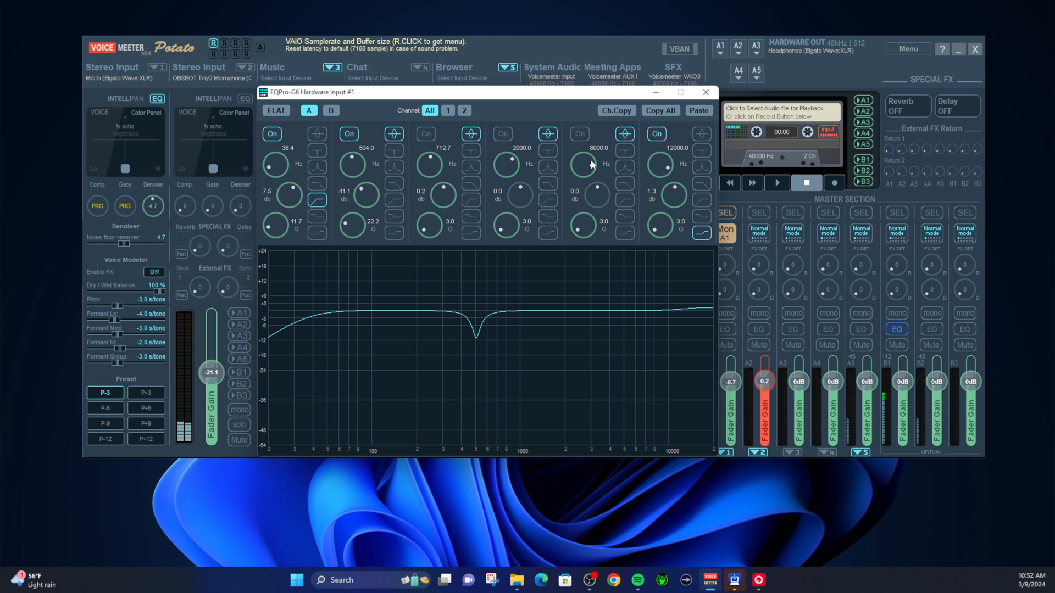
pyautogui.moveTo(598, 142)
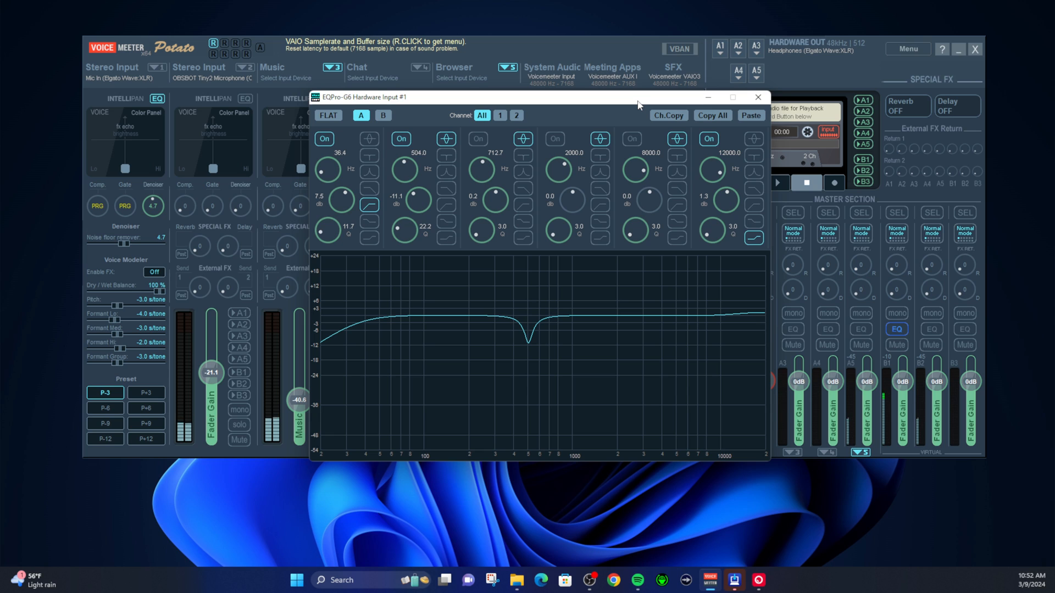
pyautogui.moveTo(636, 97); pyautogui.dragTo(672, 90)
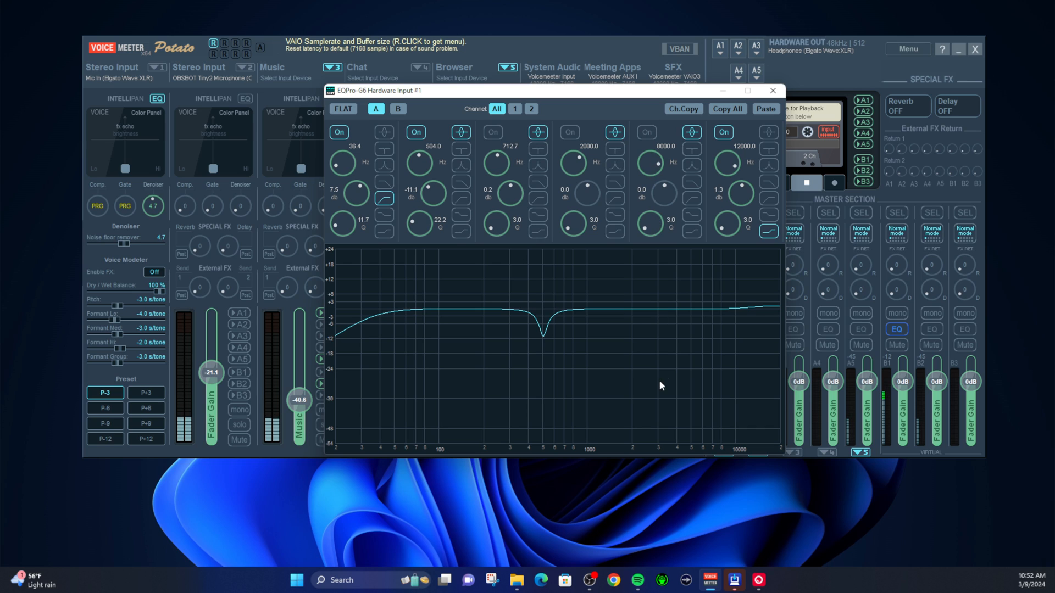
pyautogui.moveTo(674, 312)
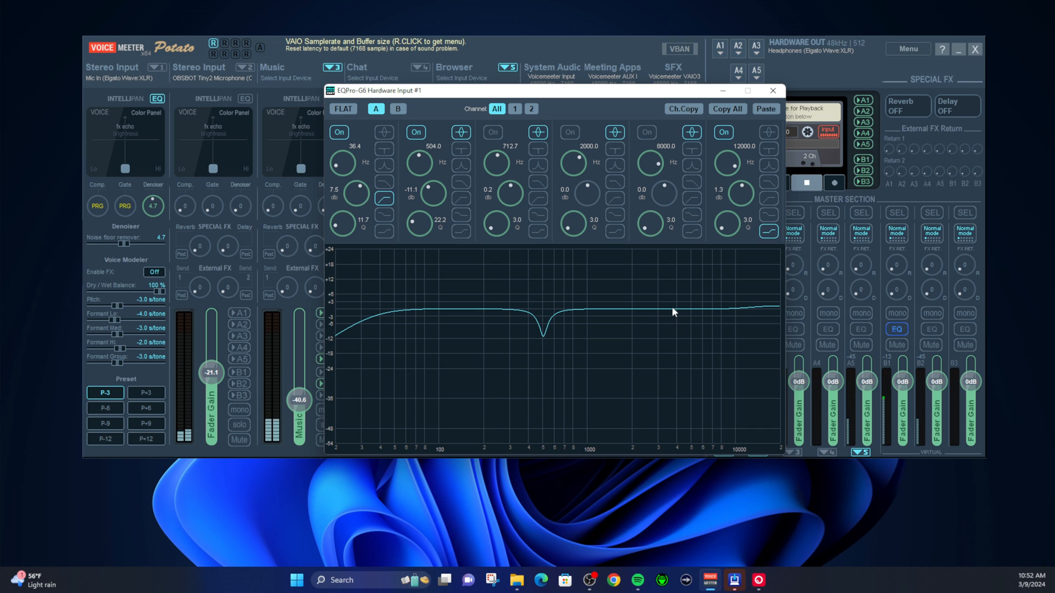
pyautogui.moveTo(674, 265)
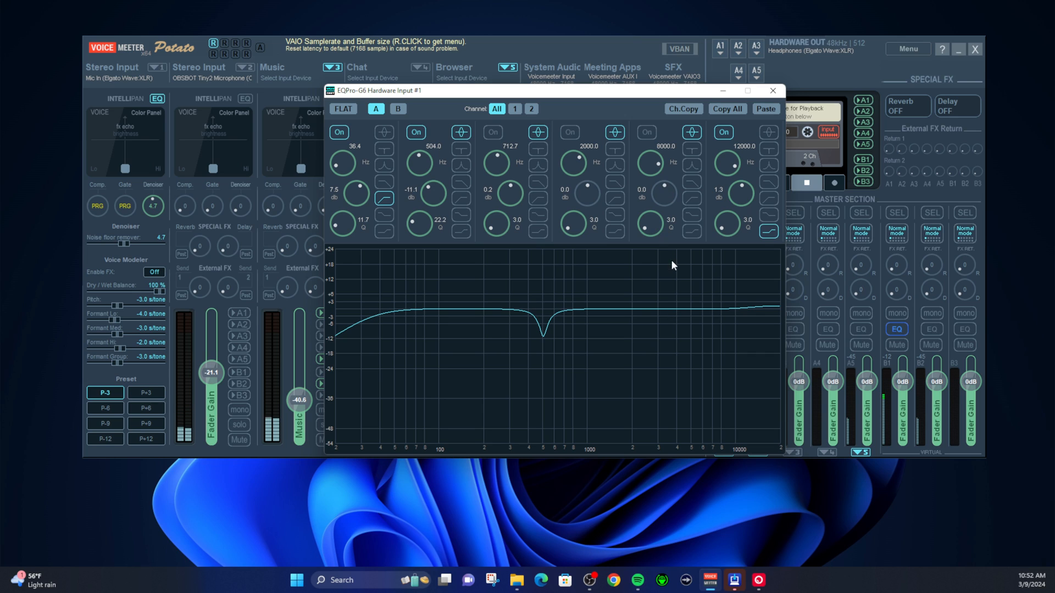
pyautogui.moveTo(657, 217)
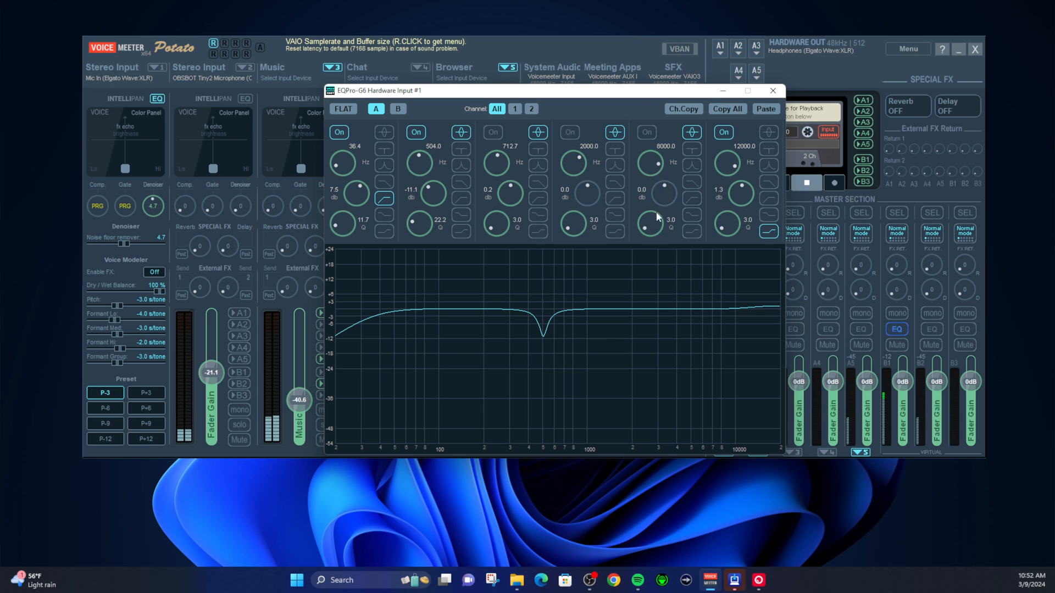
pyautogui.moveTo(631, 128)
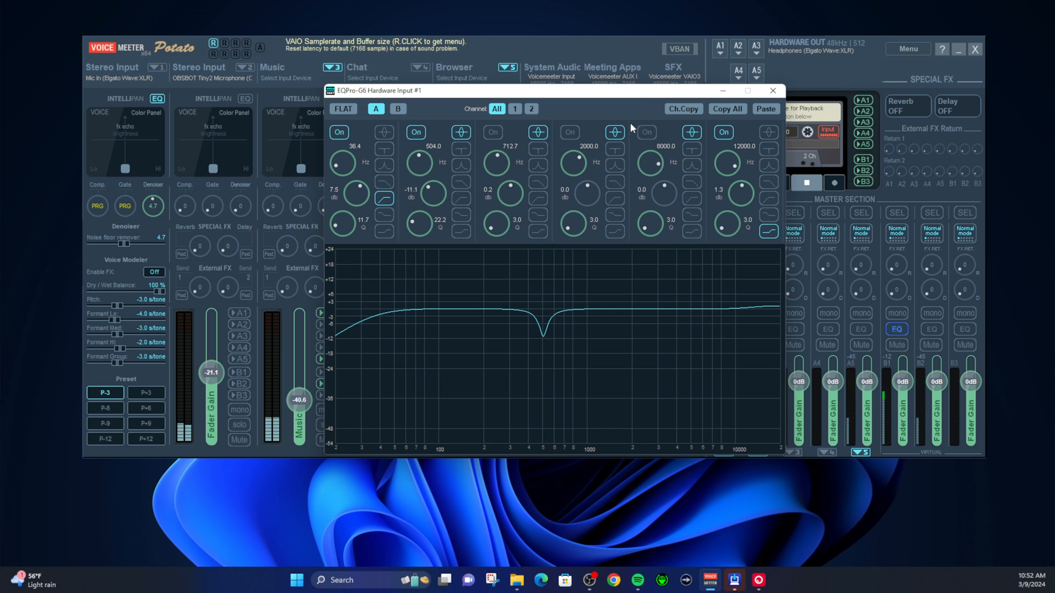
pyautogui.moveTo(677, 315)
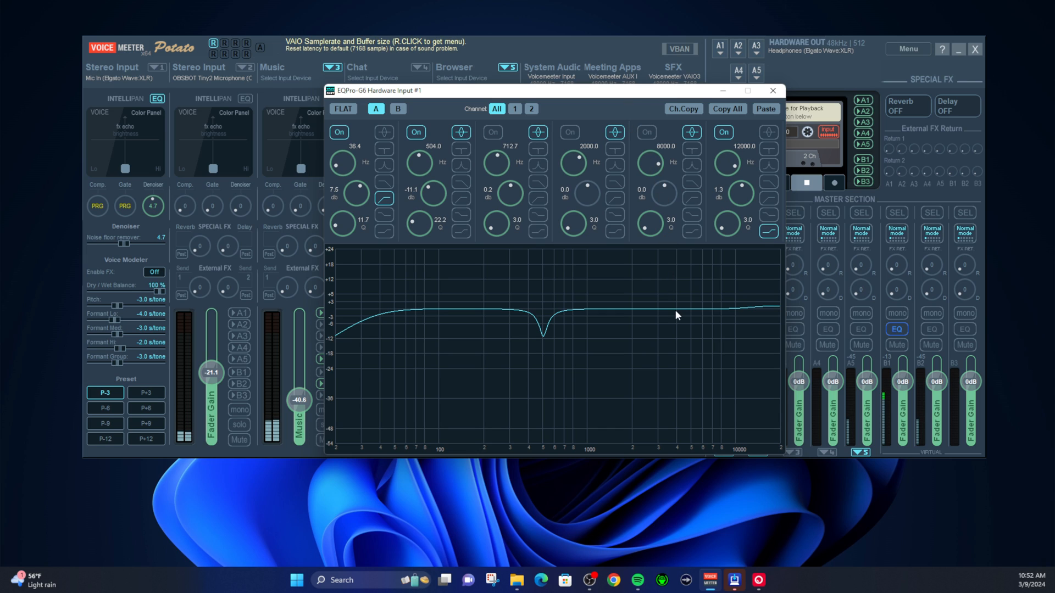
pyautogui.moveTo(677, 323)
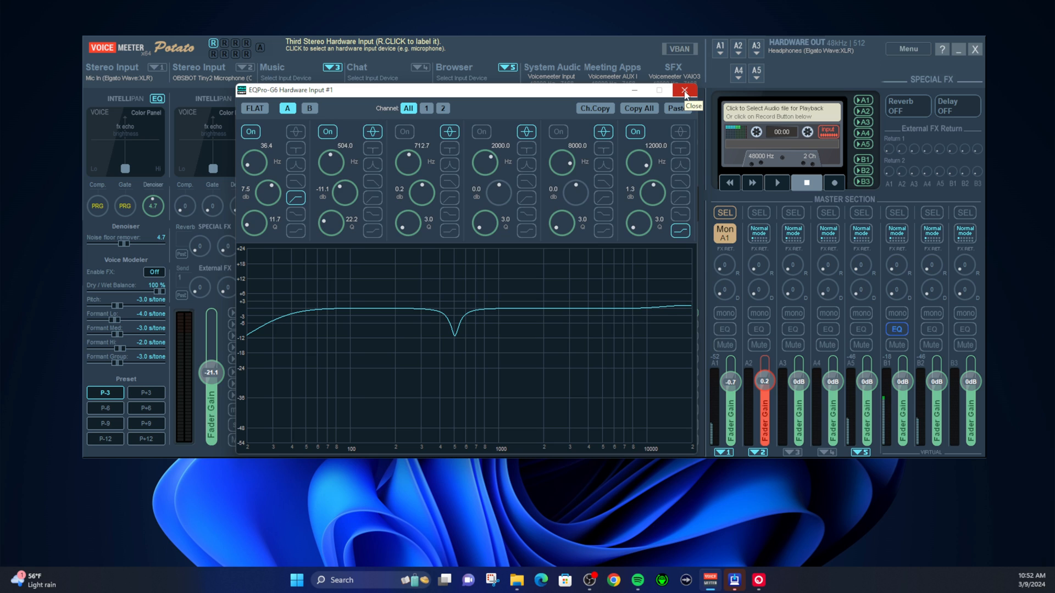
# Close the EQPro-G6 Hardware Input #1 window, leaving only the mixer visible.
pyautogui.click(685, 90)
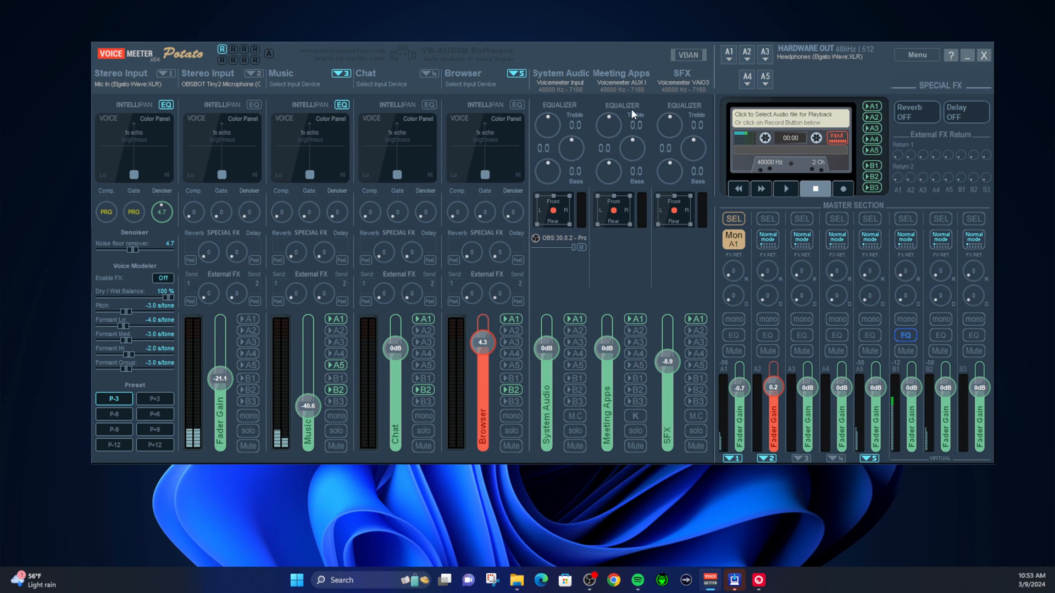
pyautogui.moveTo(860, 85)
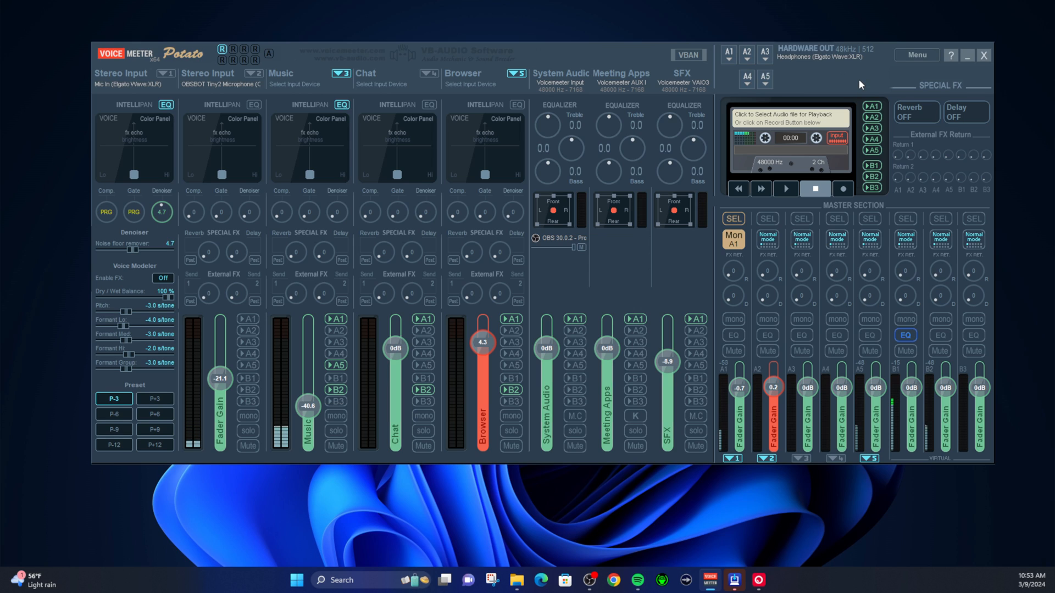